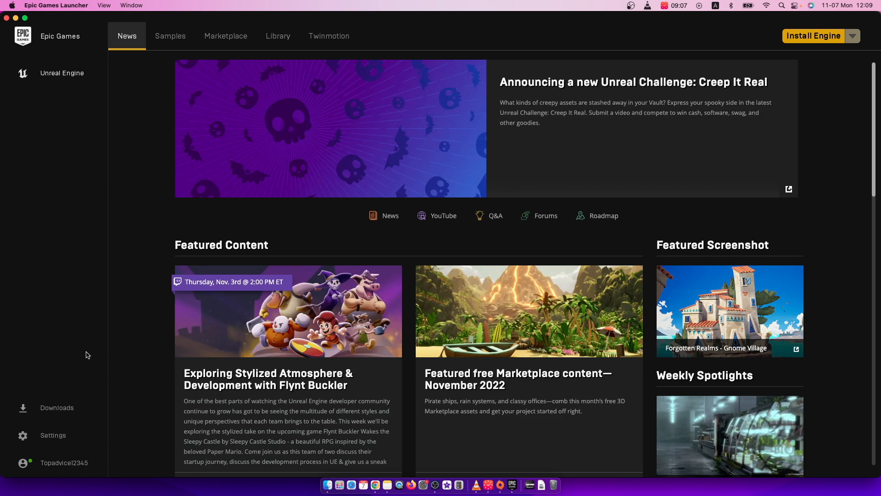
pyautogui.moveTo(61, 282)
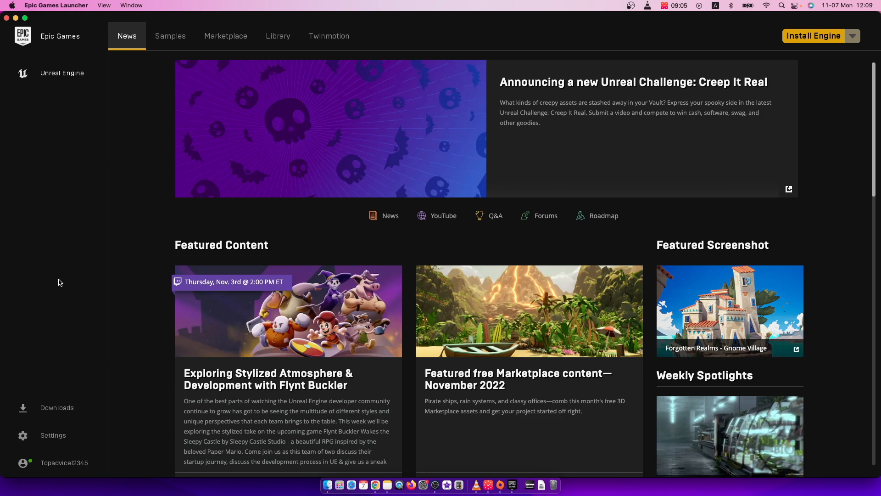
pyautogui.moveTo(6, 13)
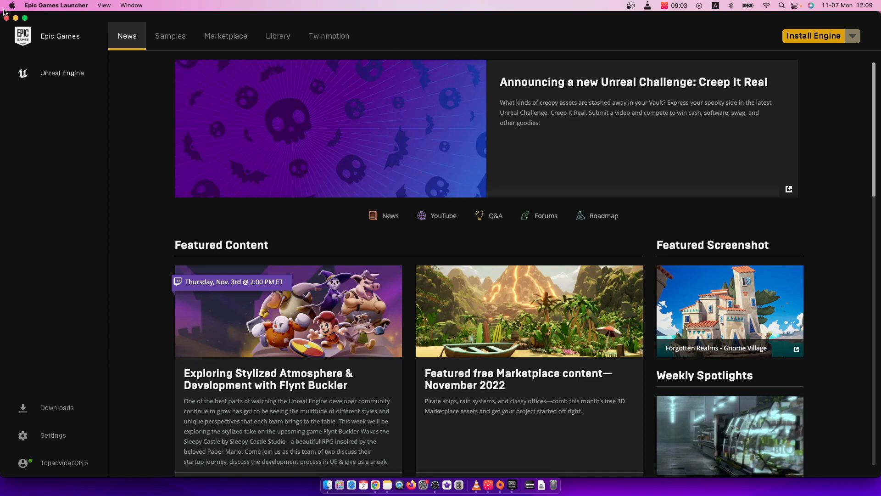
pyautogui.moveTo(6, 111)
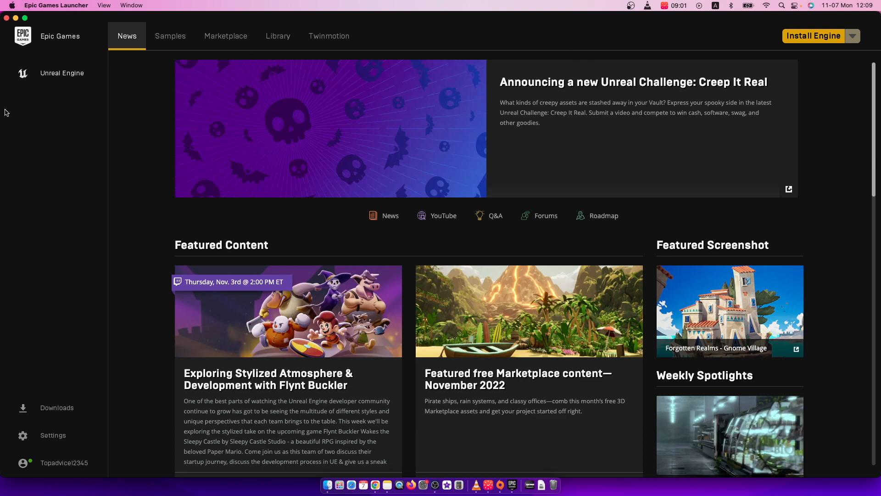
pyautogui.moveTo(375, 446)
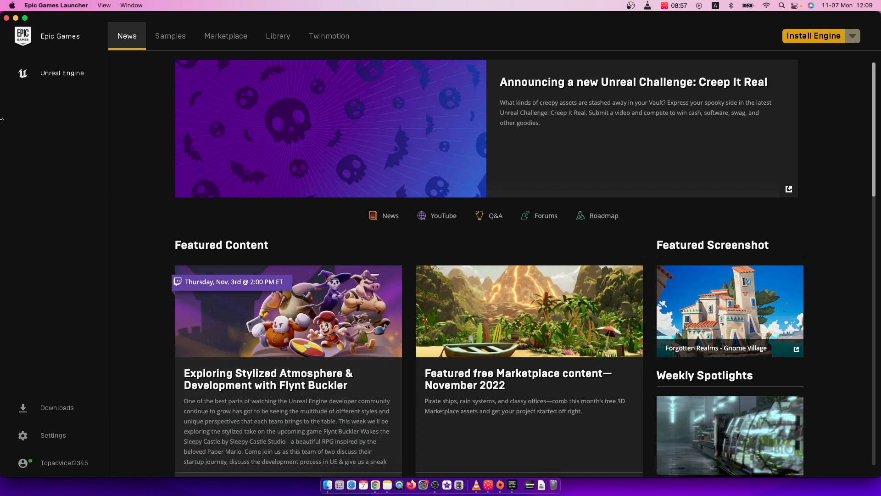
pyautogui.moveTo(61, 446)
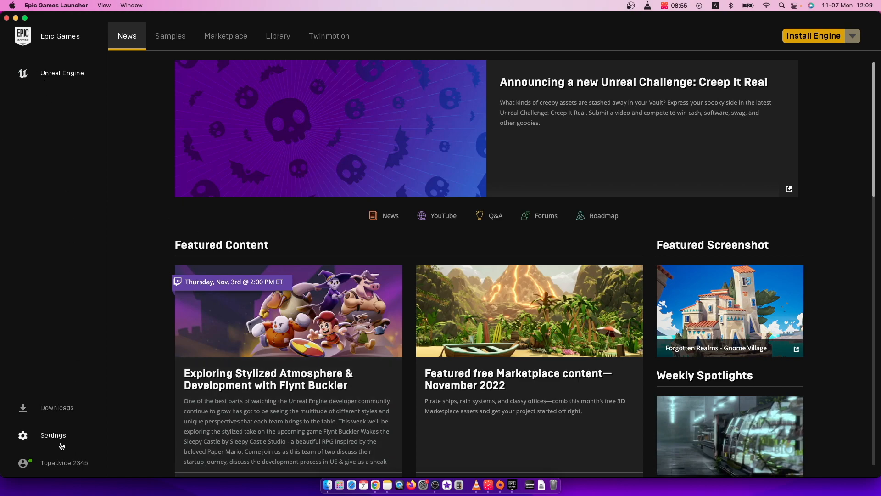
# - Bring up the launcher's account menu from the username at the bottom of the sidebar
pyautogui.click(63, 462)
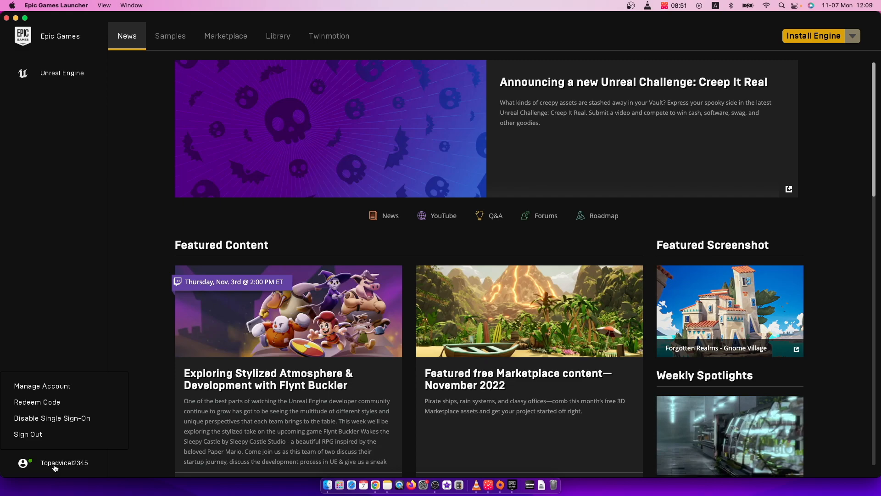
# - Go to Manage Account on the website and select Parental Controls in the sidebar
pyautogui.click(64, 462)
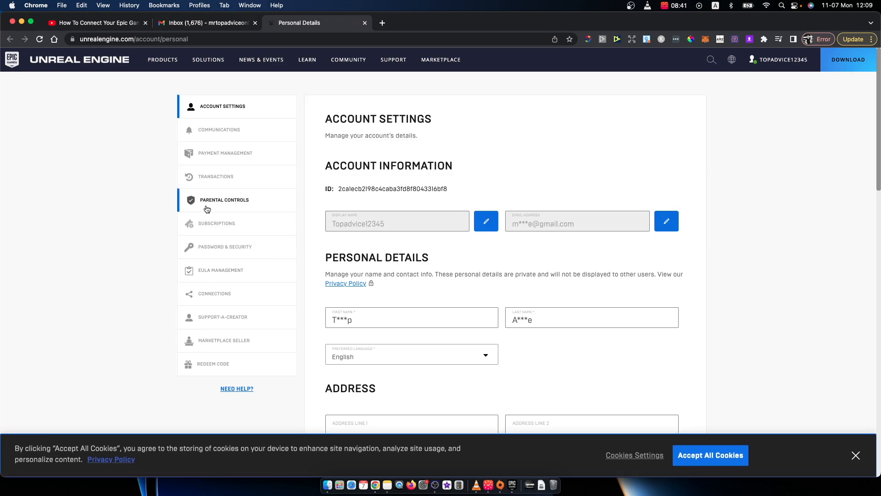
pyautogui.click(224, 199)
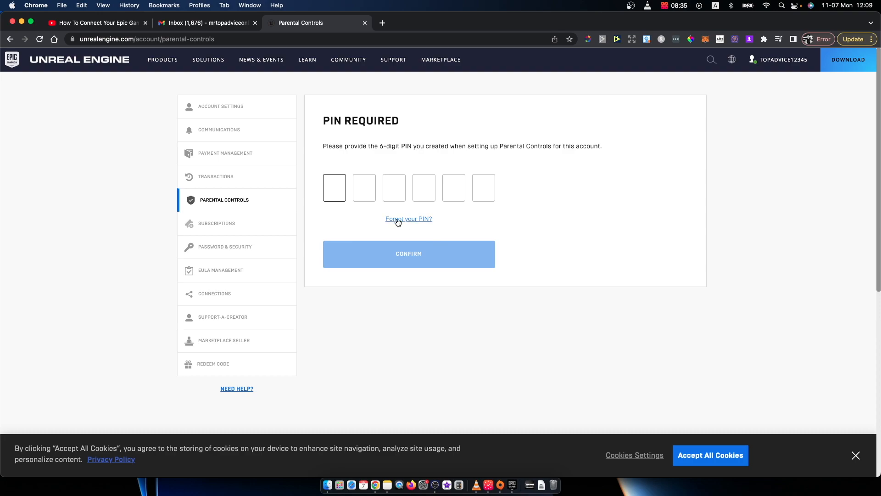
# - Request a PIN reset email via Forgot your PIN? and accept all cookies
pyautogui.click(408, 218)
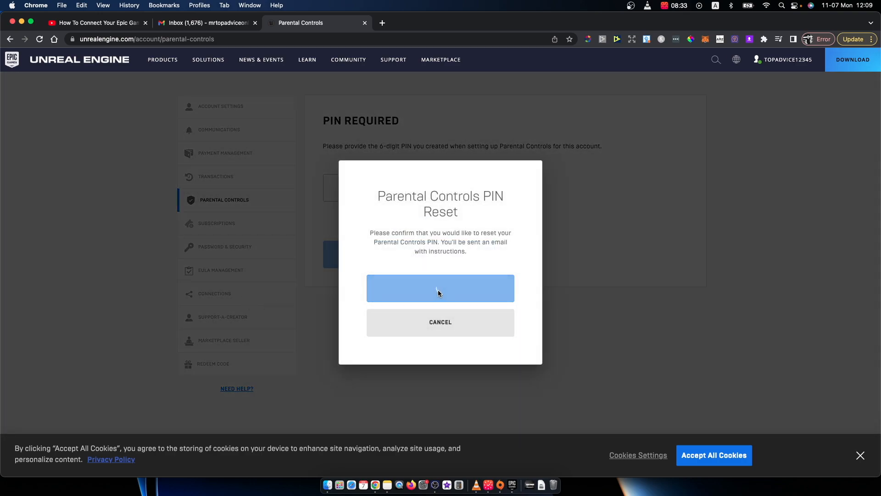
pyautogui.click(439, 288)
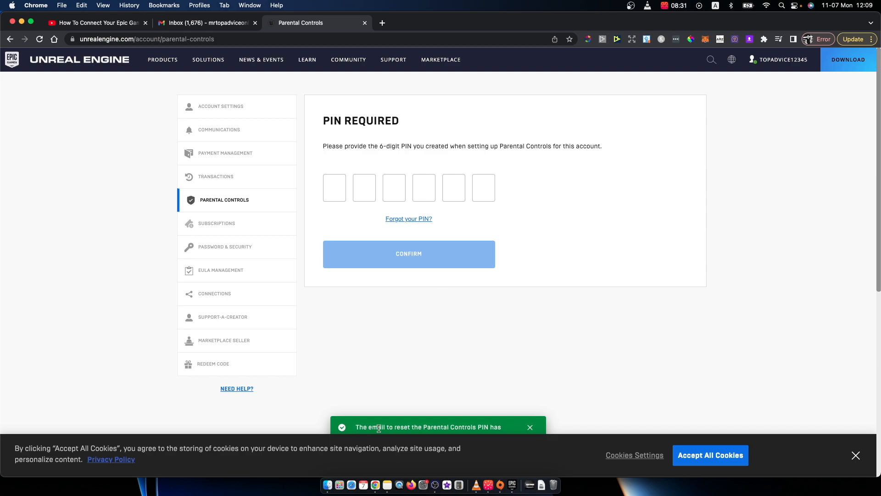
pyautogui.moveTo(709, 454)
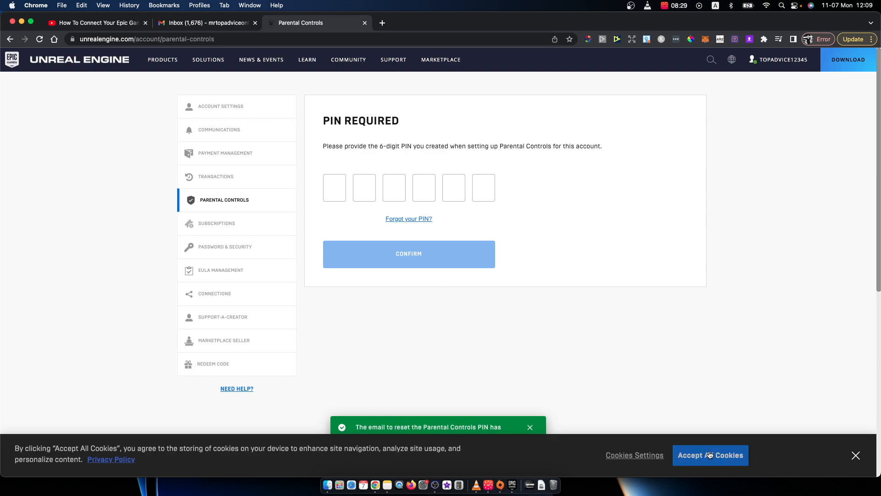
pyautogui.click(710, 454)
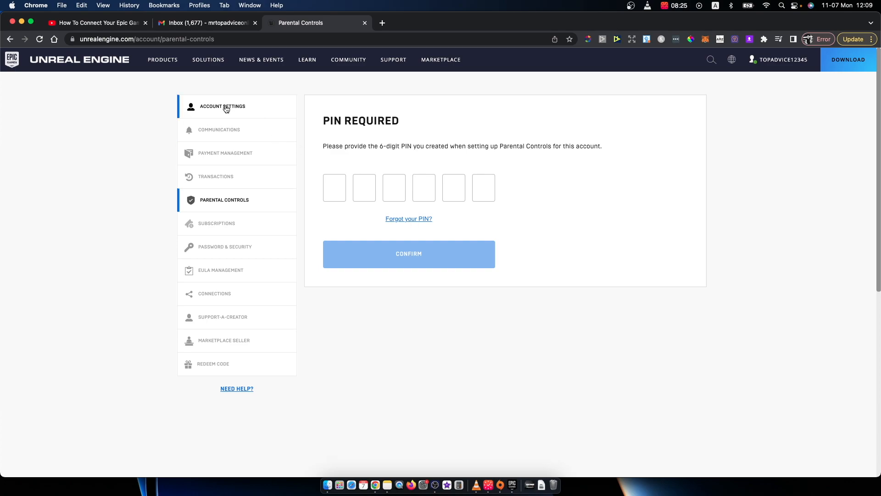
pyautogui.click(222, 106)
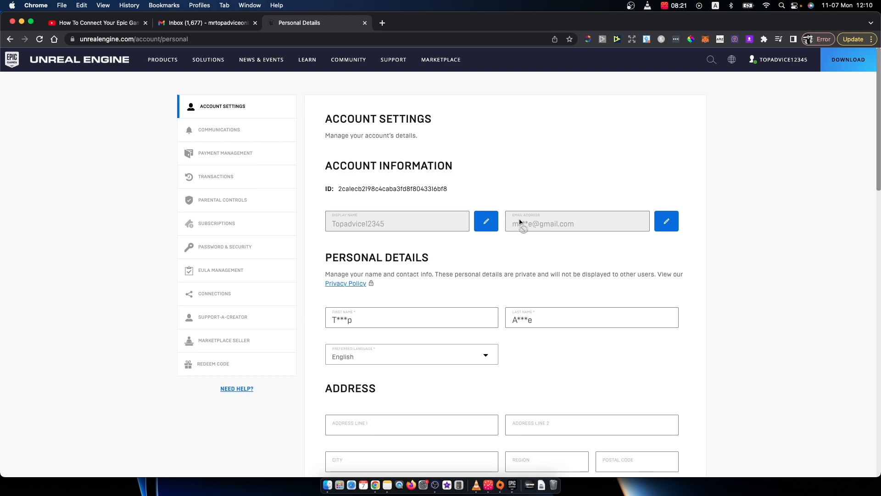
# - In Gmail, open the Parental Controls Pin Reset Instructions email and follow its Reset Your PIN link
pyautogui.click(205, 22)
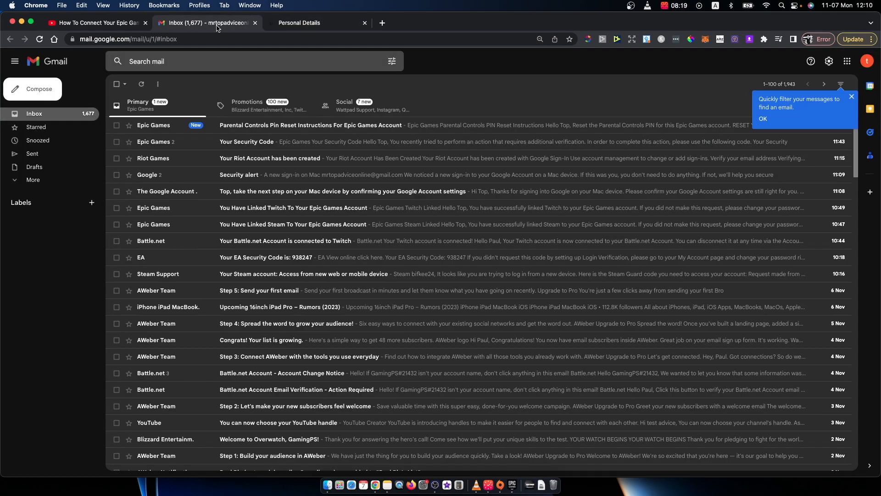
pyautogui.click(310, 125)
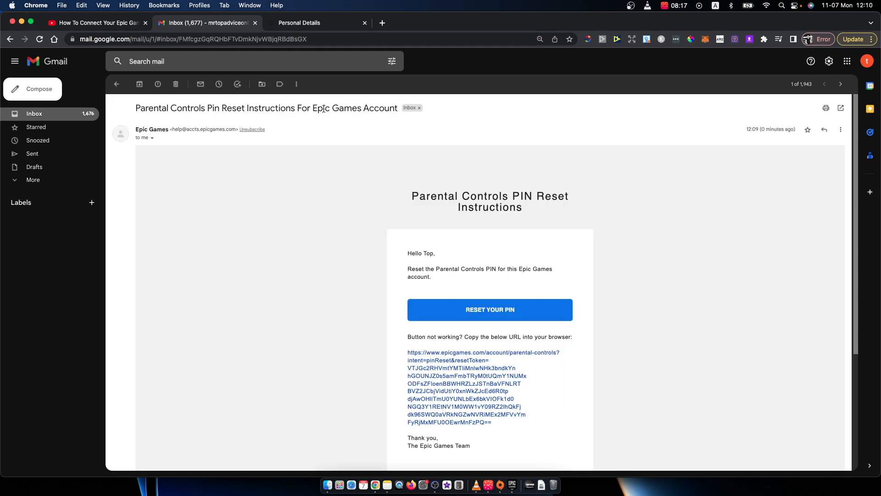
pyautogui.scroll(-3)
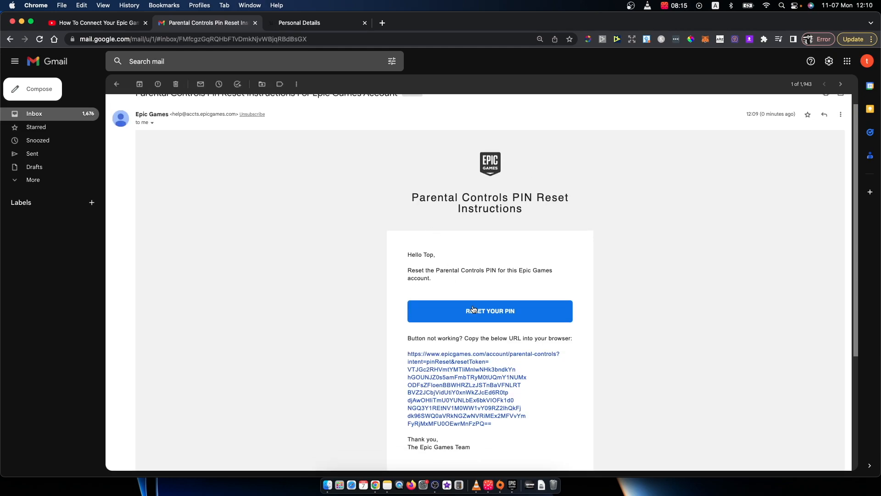
pyautogui.click(489, 311)
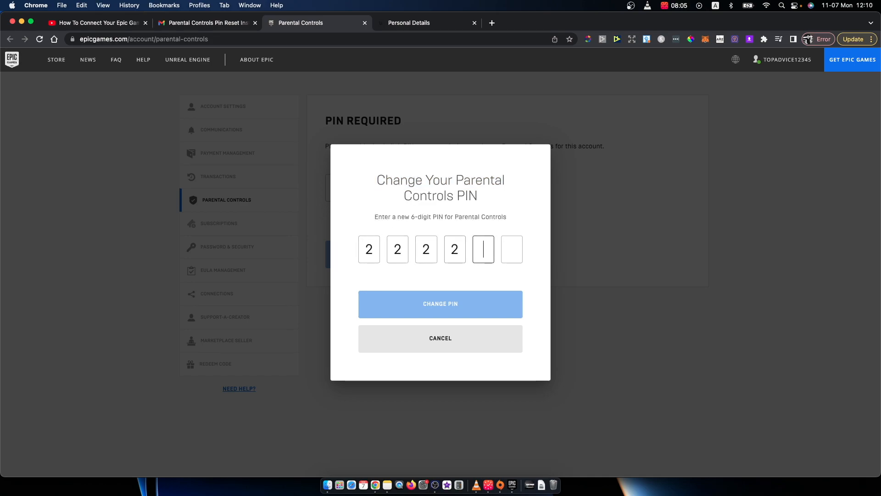
# - Save the new six-digit PIN with Change PIN, confirmed by the success message
pyautogui.click(440, 304)
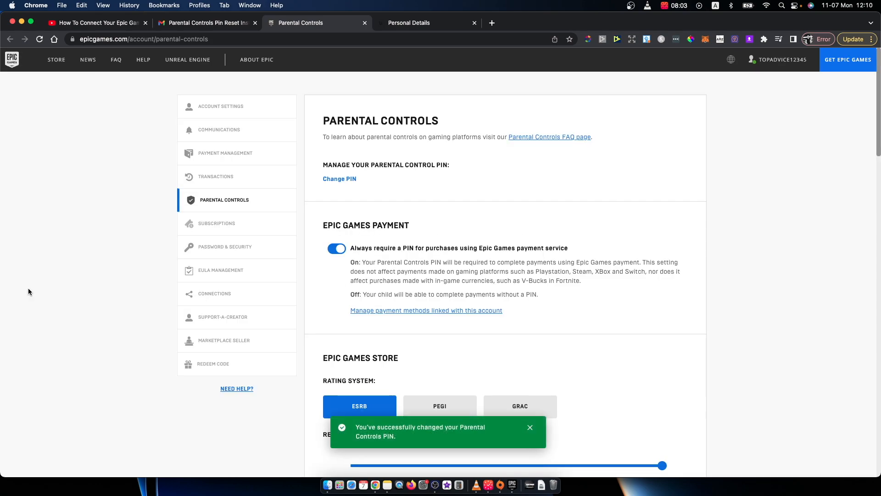